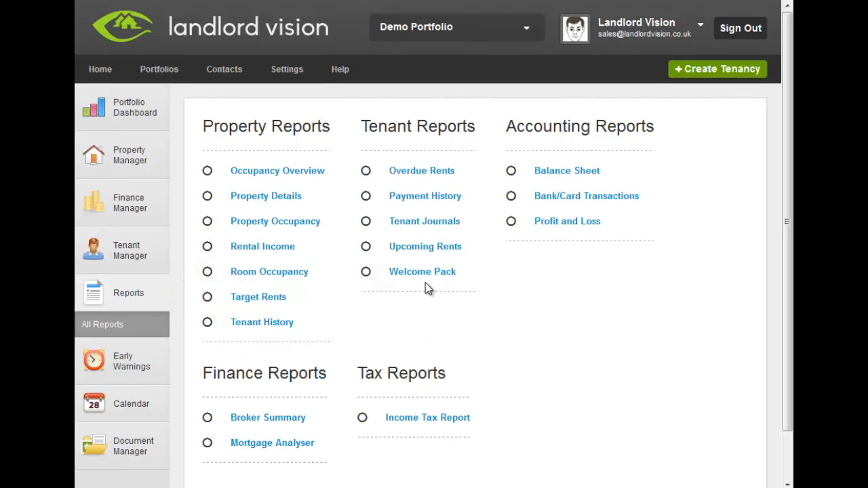
Choose the Welcome Pack report under Tenant Reports on the Reports page.
left_click(422, 272)
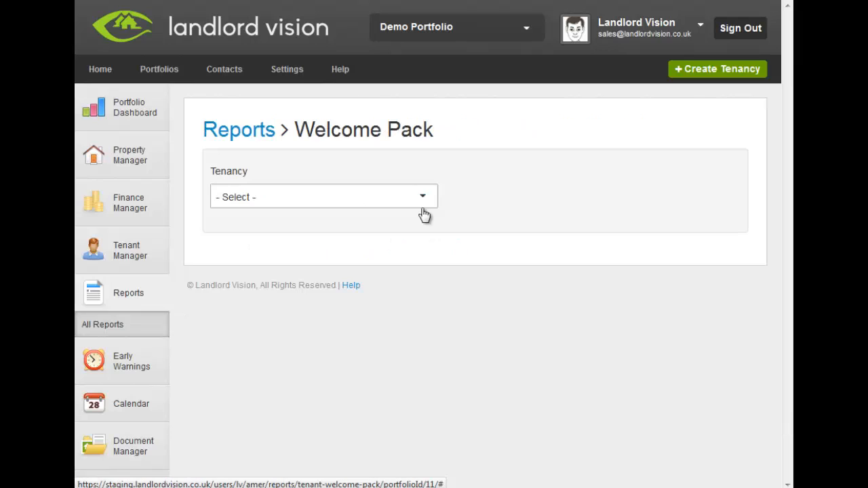
left_click(322, 197)
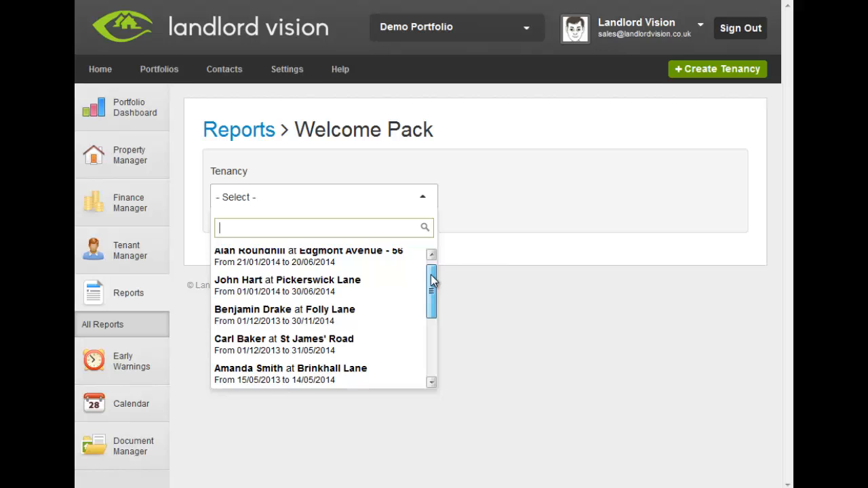
scroll("down", 3)
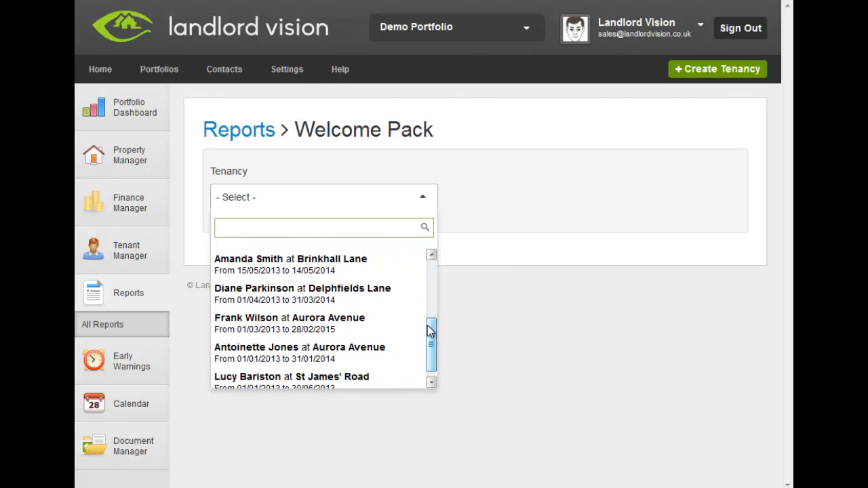
left_click(289, 317)
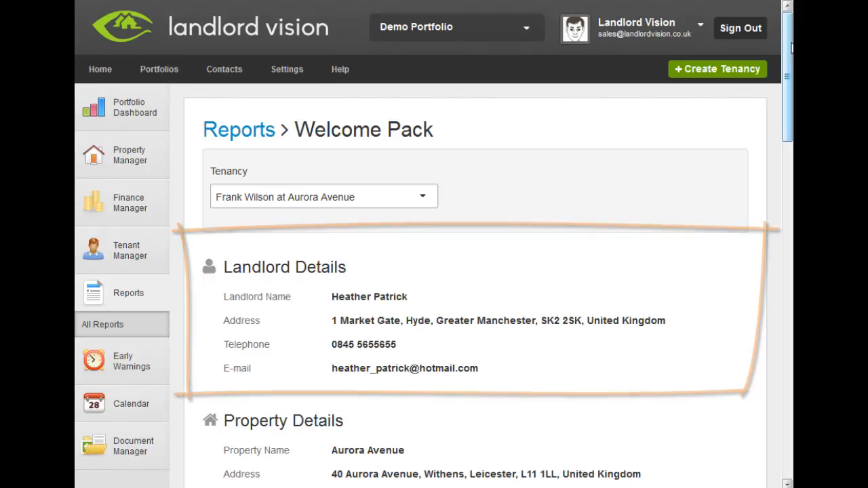
scroll("down", 3)
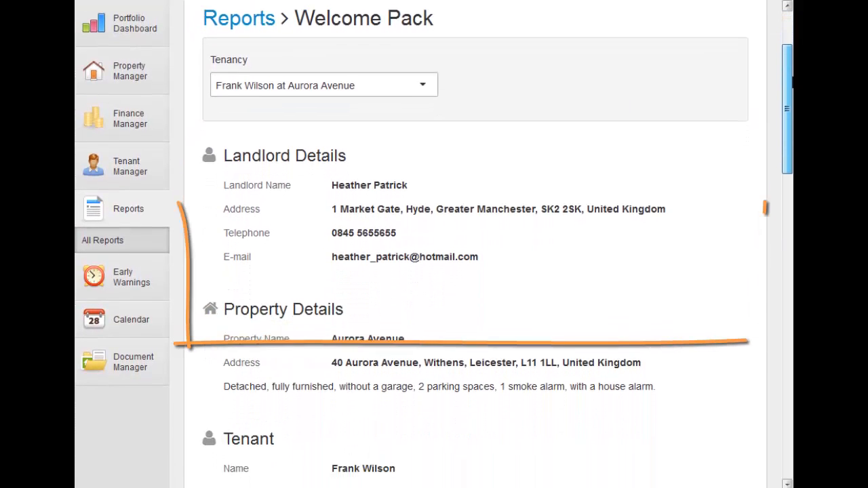
scroll("down", 3)
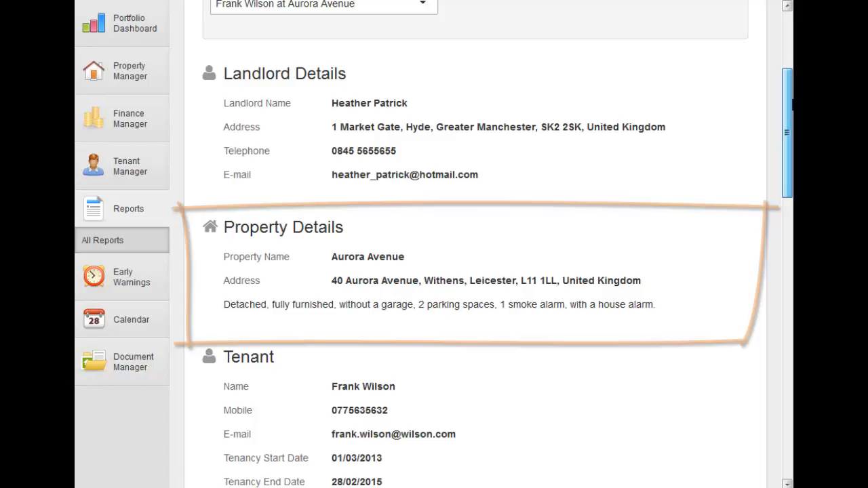
scroll("down", 3)
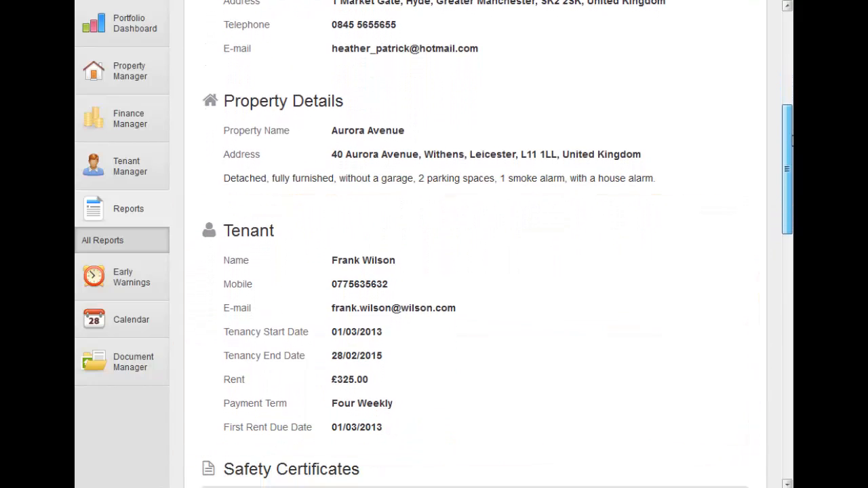
scroll("down", 3)
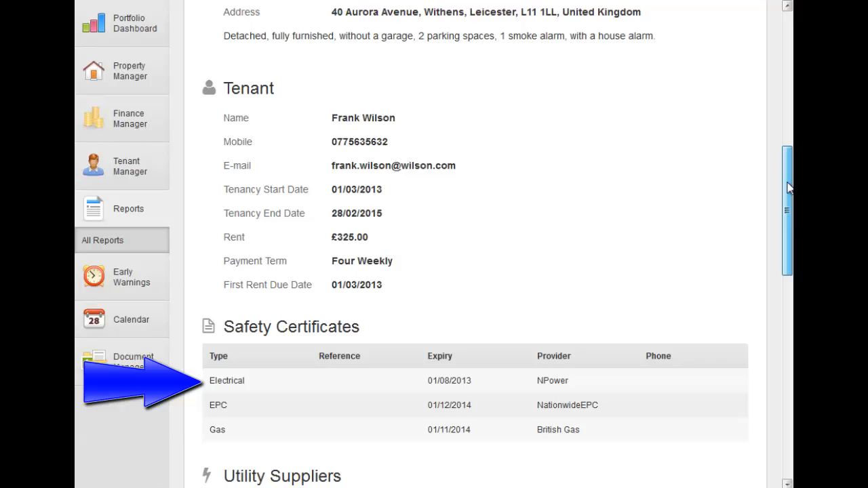
scroll("down", 3)
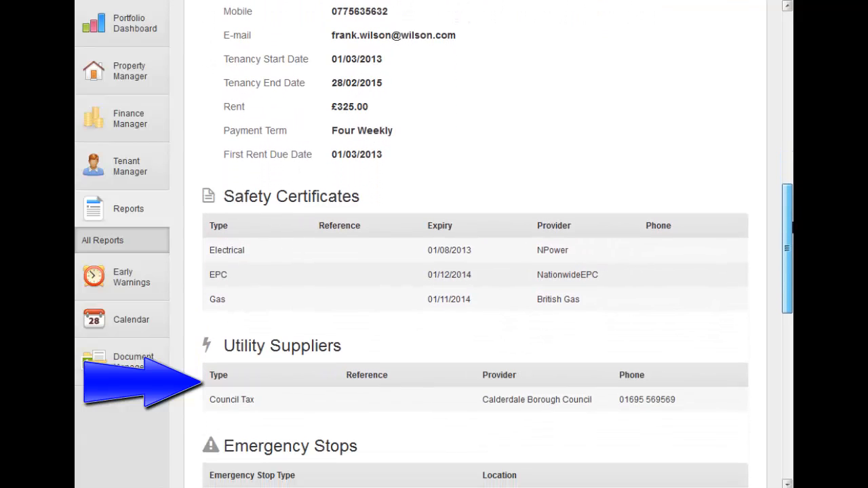
scroll("down", 3)
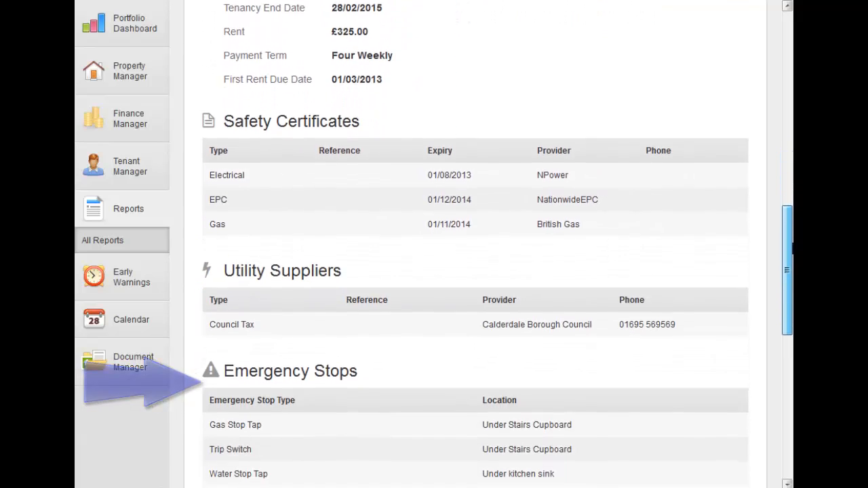
scroll("down", 3)
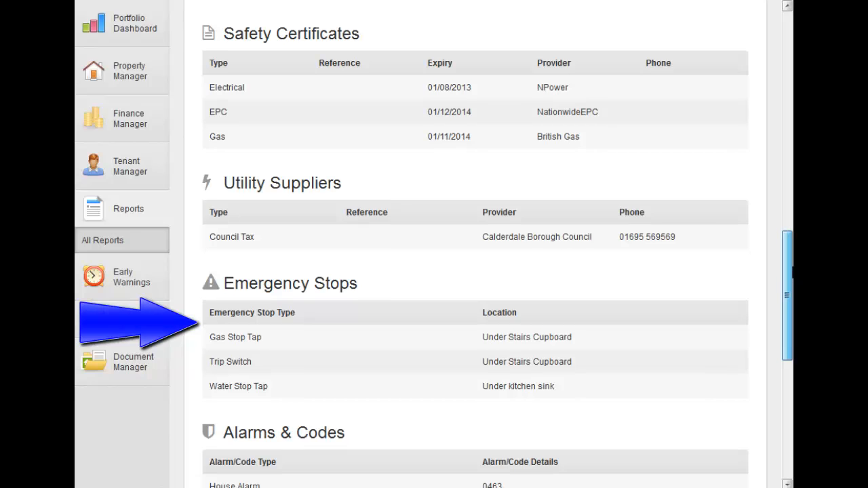
scroll("down", 3)
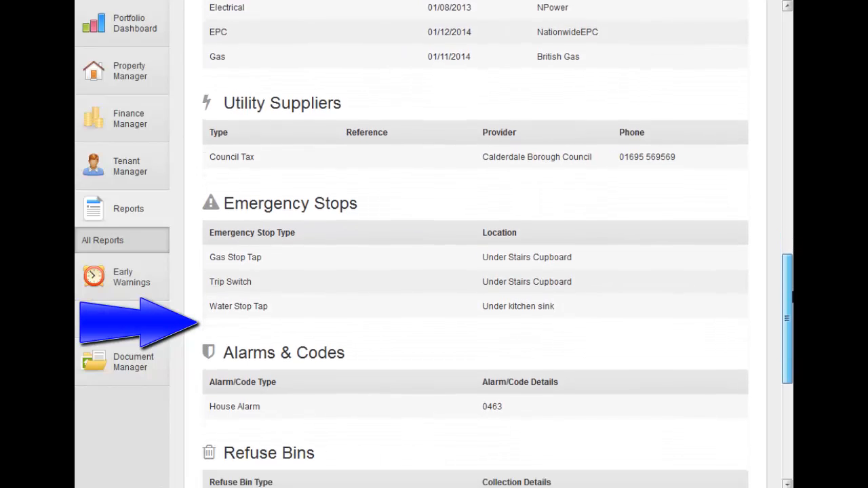
scroll("down", 3)
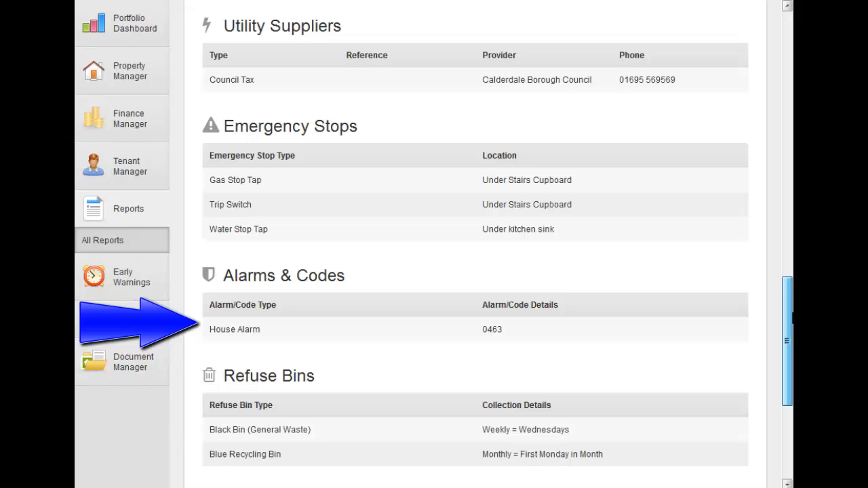
scroll("down", 3)
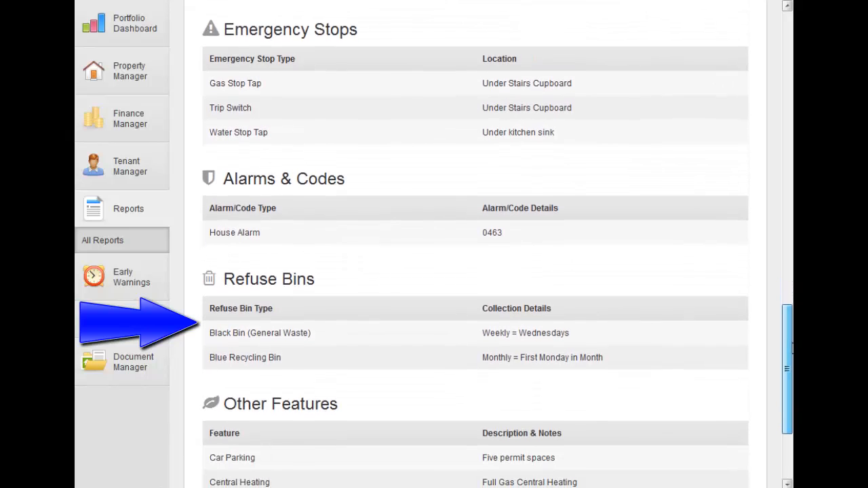
scroll("down", 3)
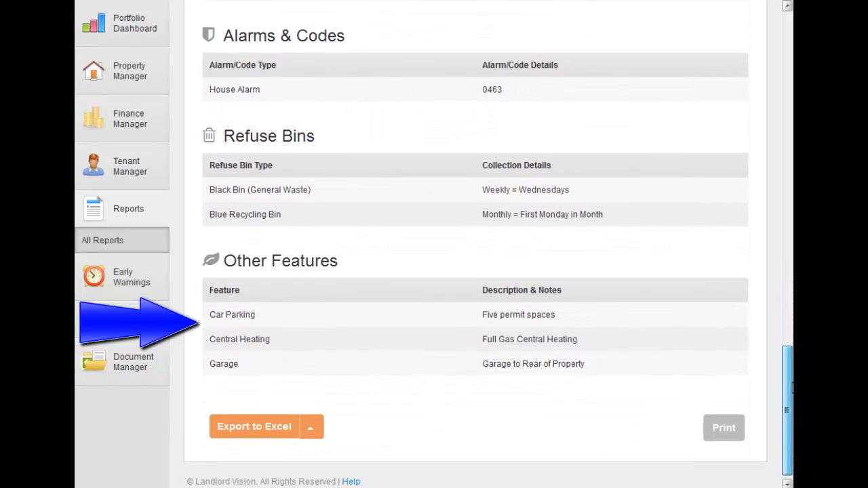